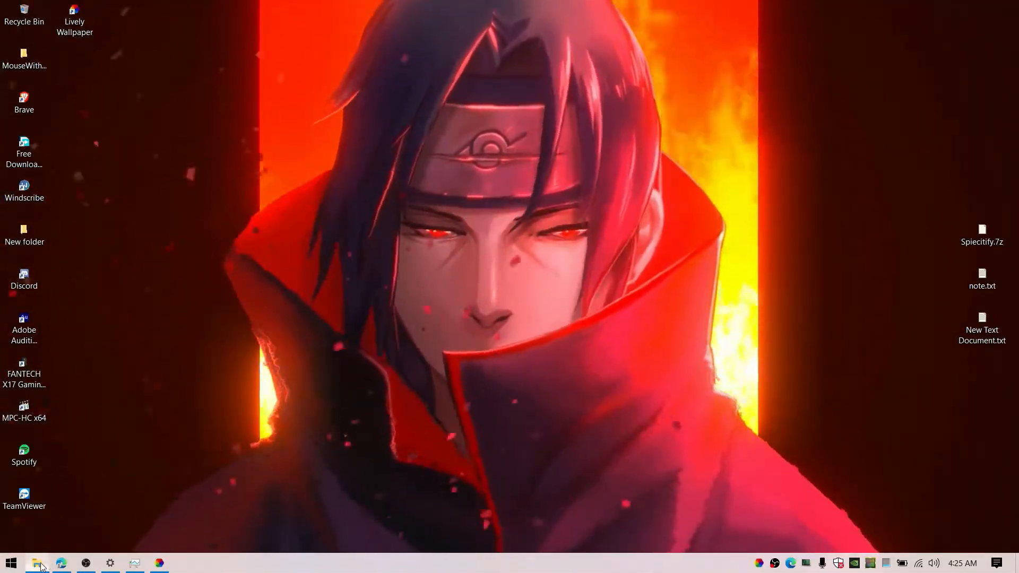
- Run lively_setup from Downloads > Wallpapers, installing for the current user into the default folder
left_click(37, 563)
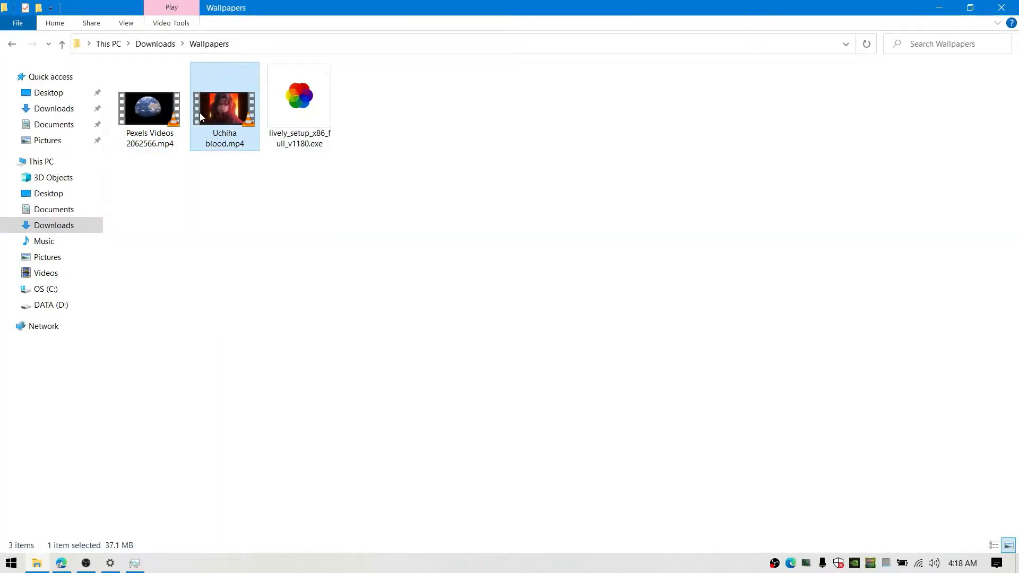
mouse_move(263, 177)
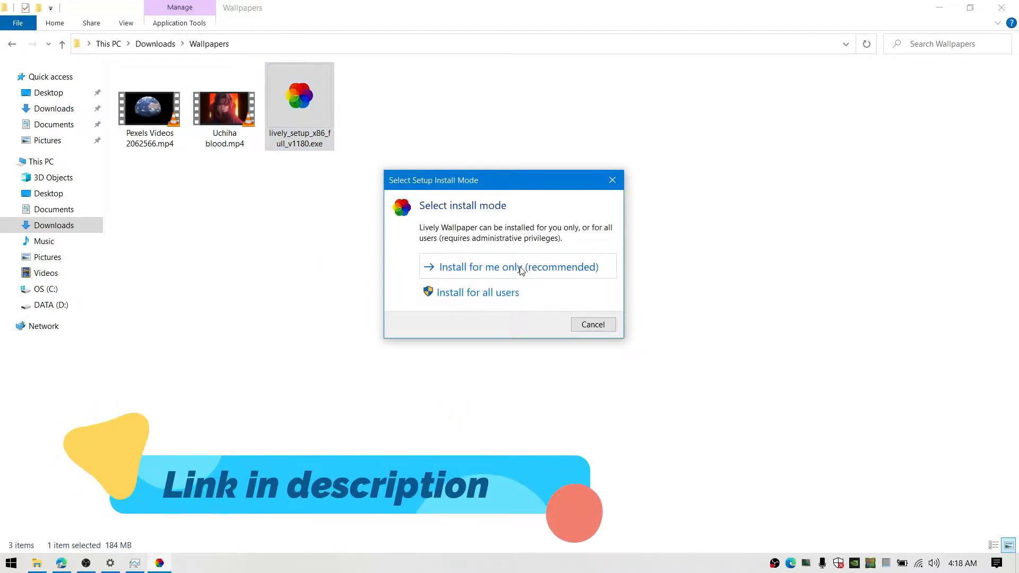
left_click(516, 266)
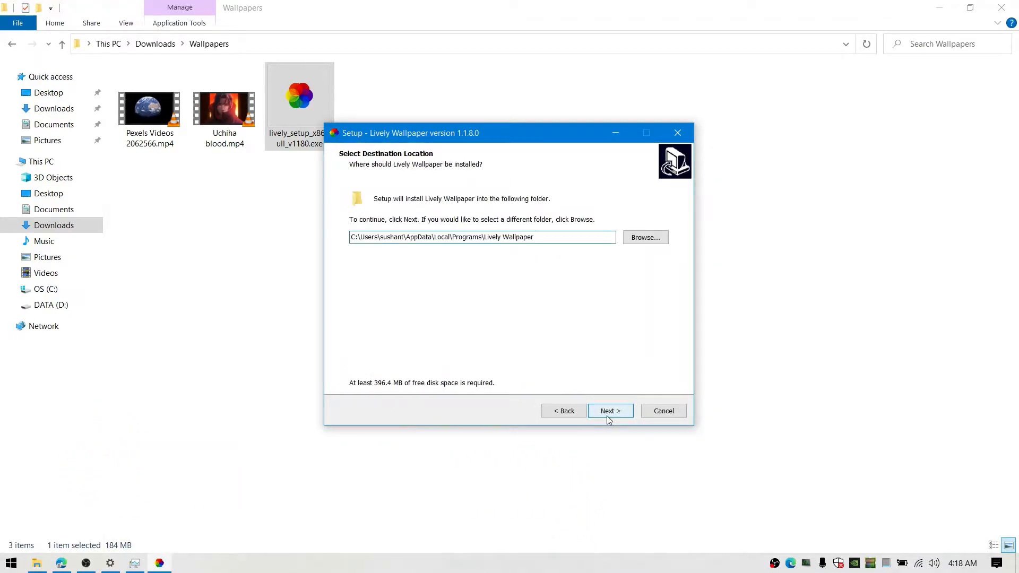
left_click(610, 411)
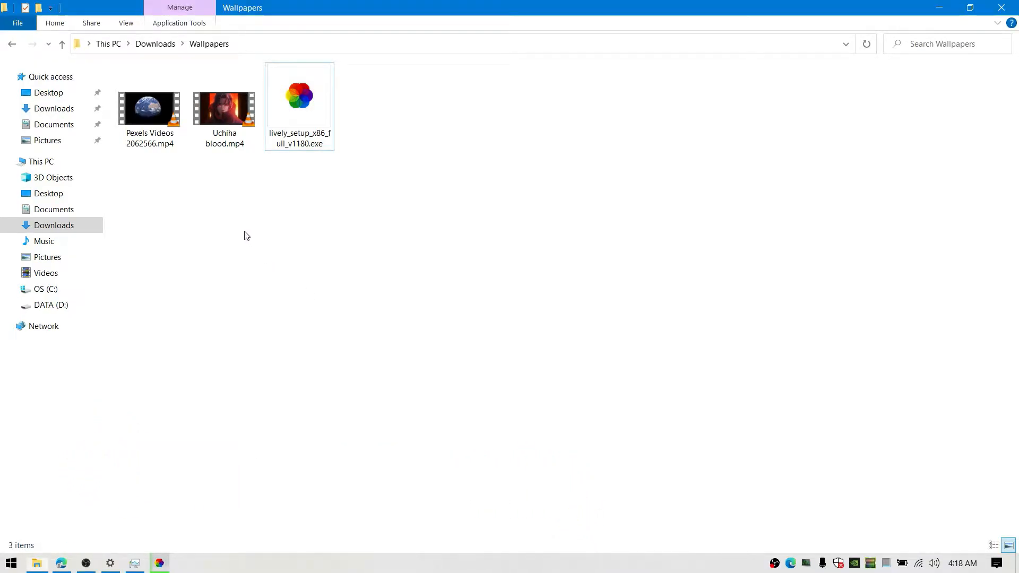
double_click(299, 96)
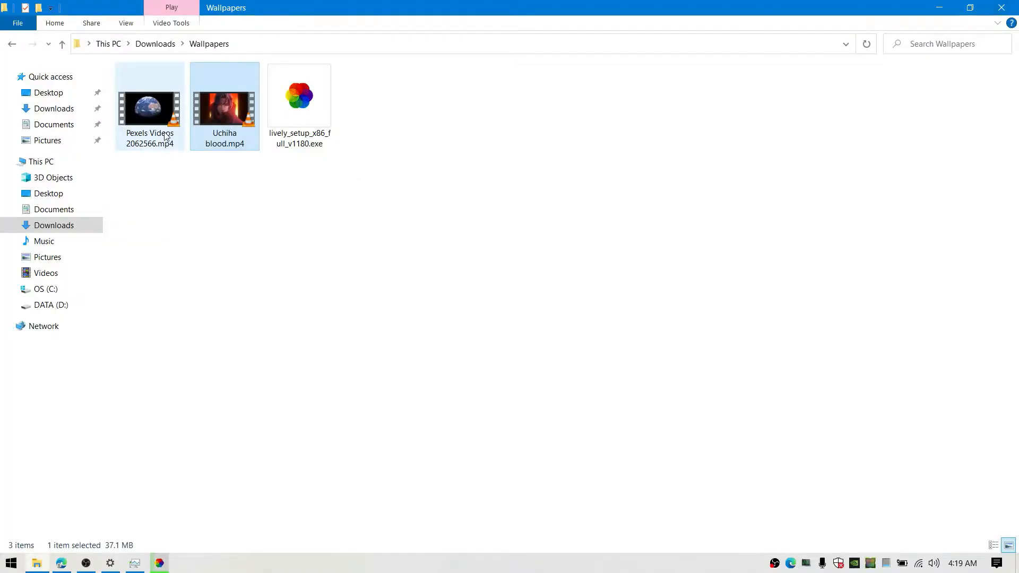
- Finish setup with Launch Lively Wallpaper checked and minimise the Edge window
double_click(149, 107)
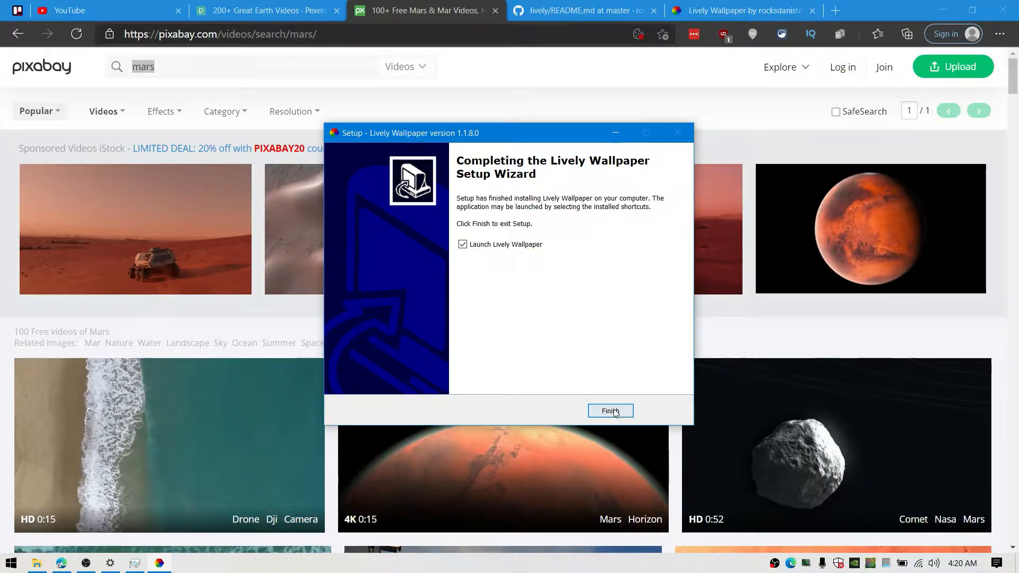
left_click(608, 411)
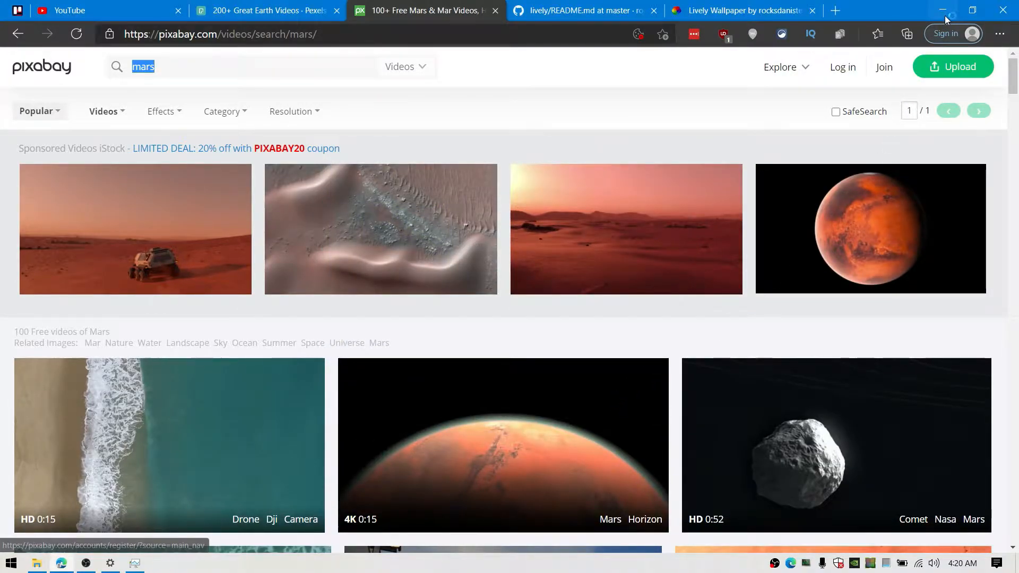
left_click(943, 11)
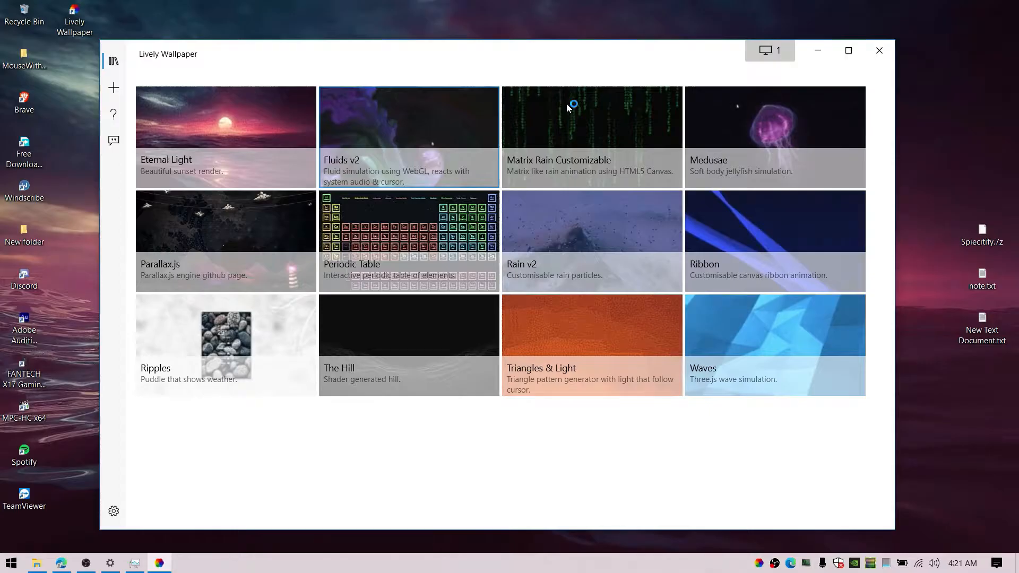
- Browse Lively Wallpaper's built-in library and head to its online wallpaper gallery
left_click(878, 50)
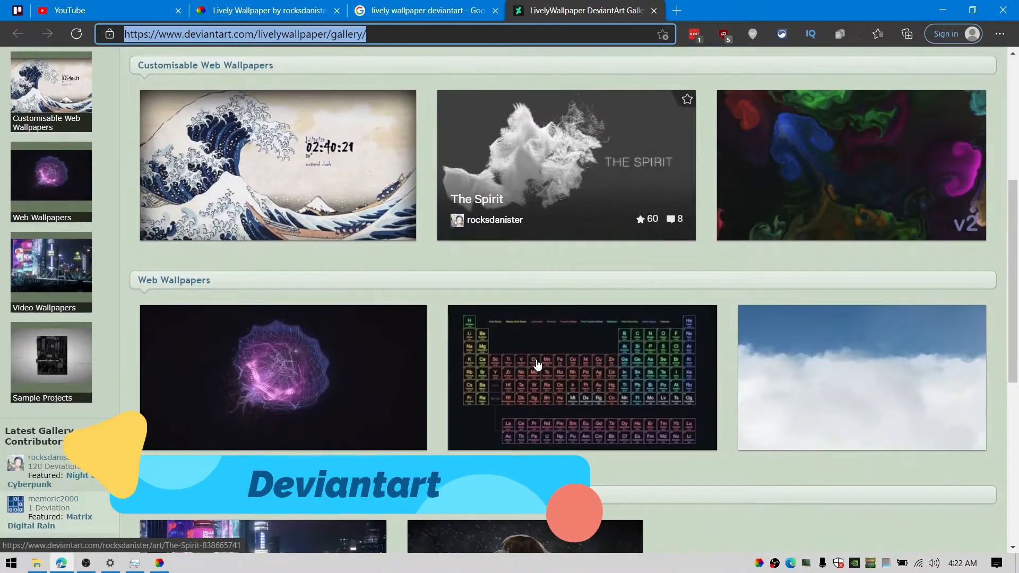
- Get The Spirit wallpaper from the DeviantArt gallery into the Lively library
left_click(565, 165)
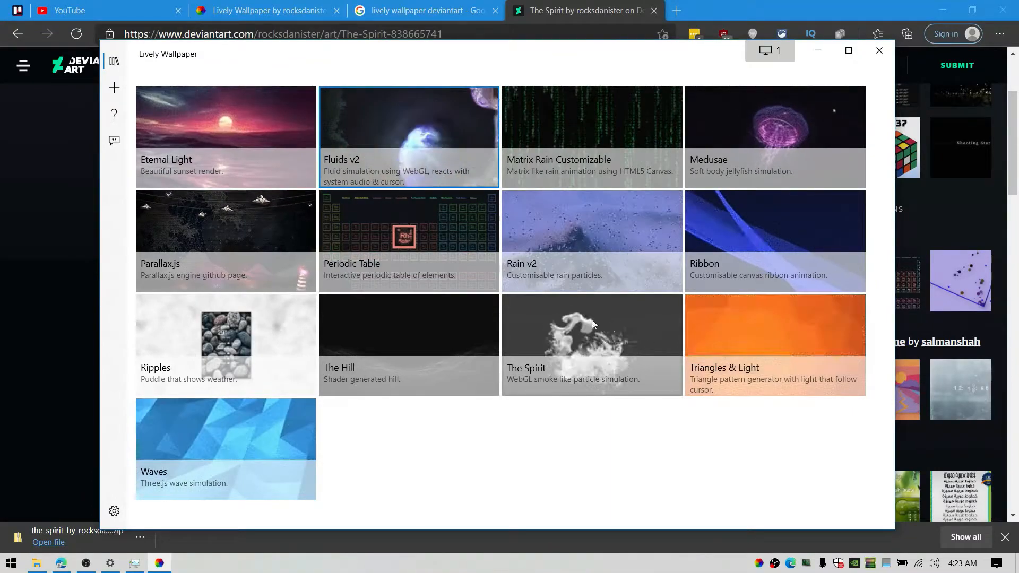
- Add Uchiha blood.mp4 as the wallpaper, muted, with maximum saturation and tuned contrast
left_click(591, 345)
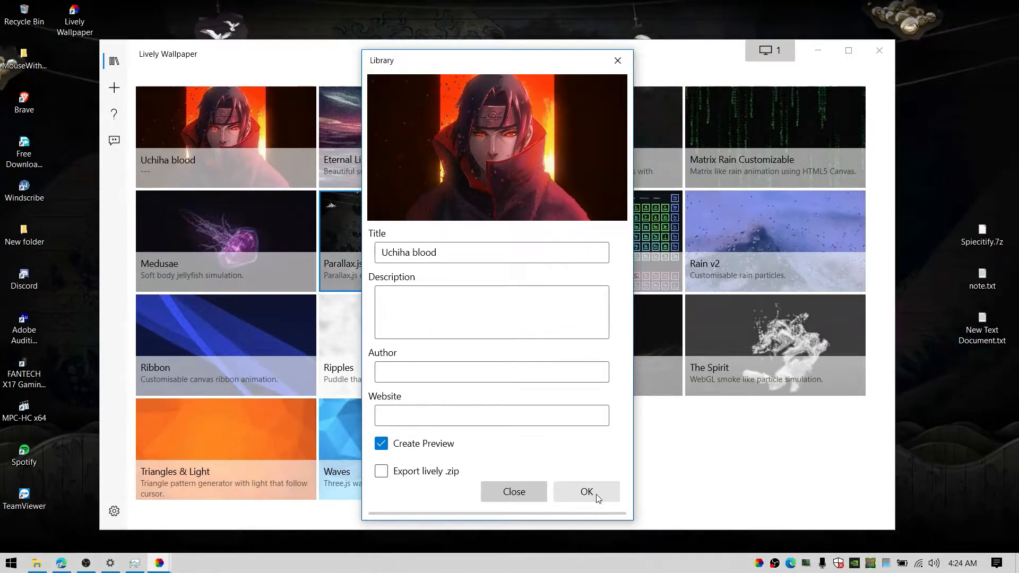
left_click(585, 491)
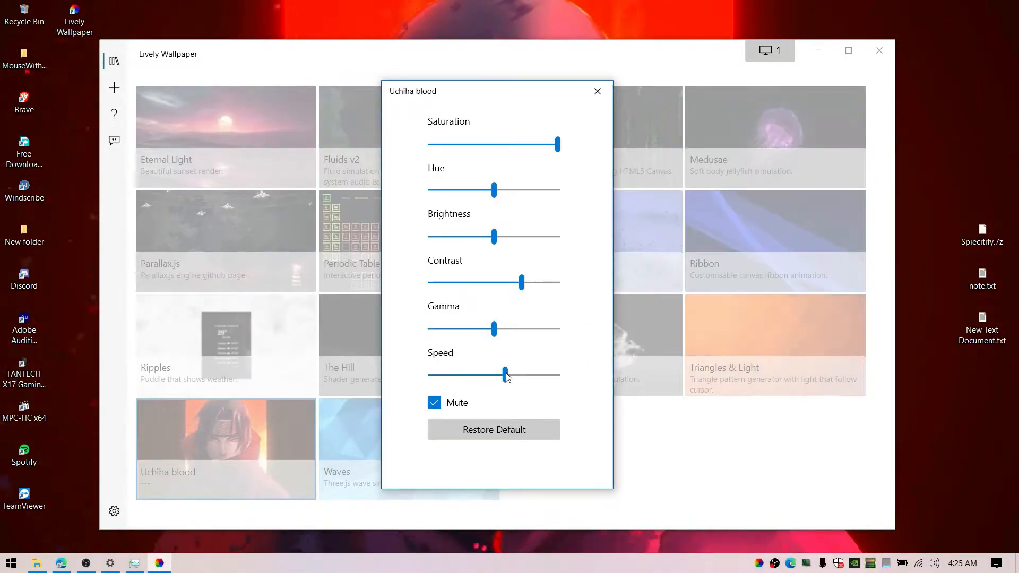
left_click_drag(520, 282, 482, 282)
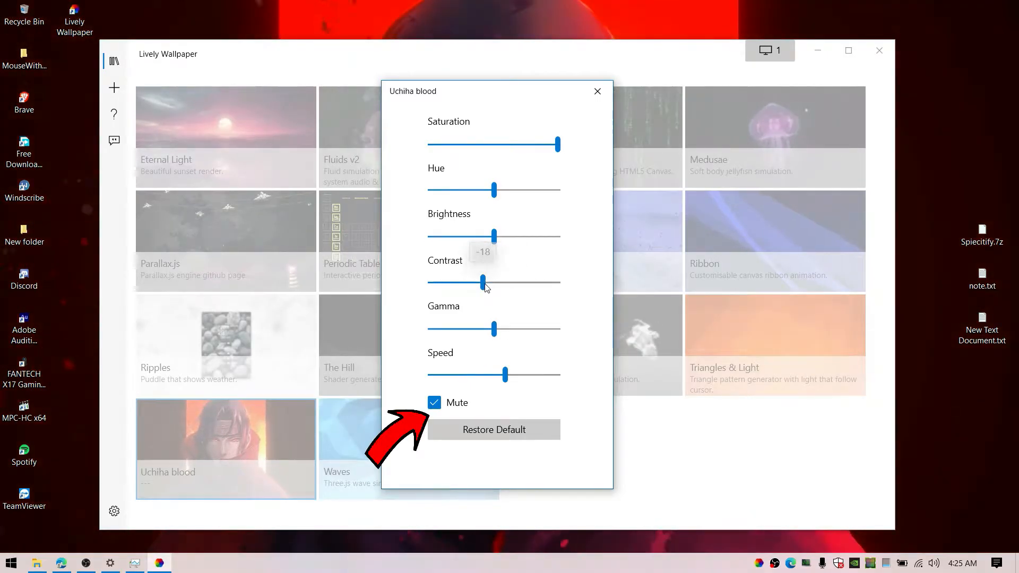
left_click_drag(481, 282, 501, 282)
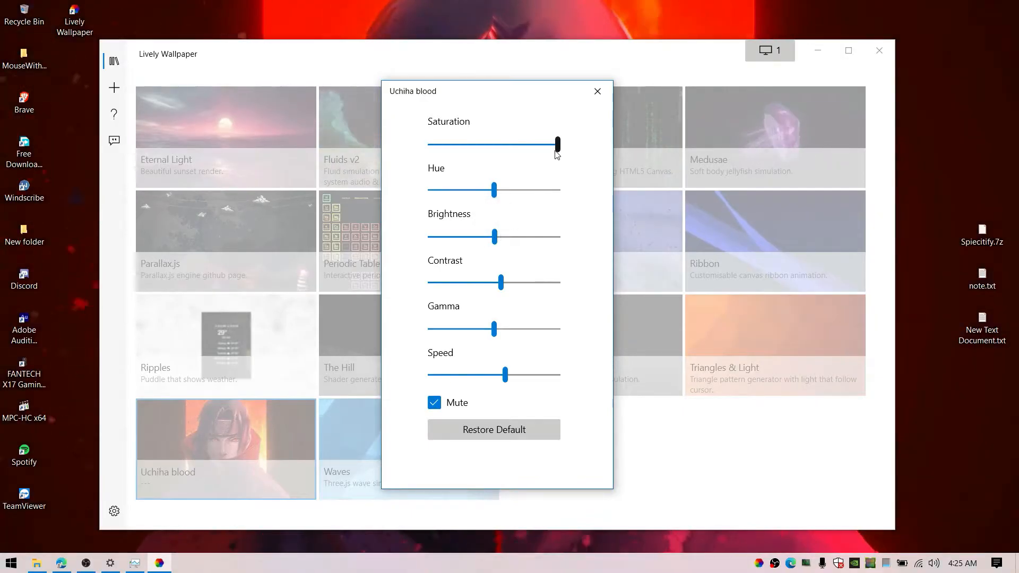
left_click(596, 91)
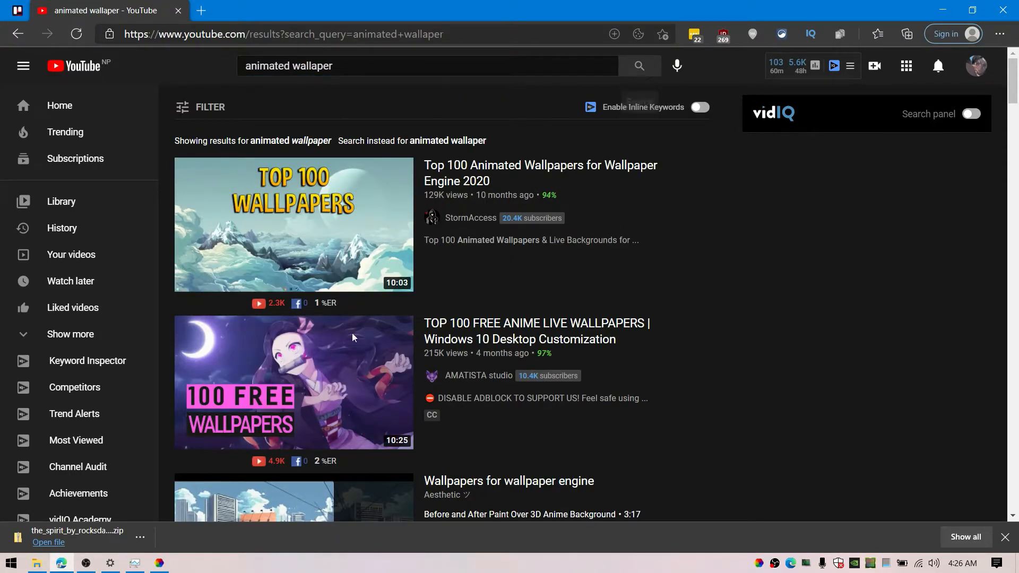
- Play the Wallpapers for wallpaper engine playlist from the animated wallpaper search results
scroll("down", 3)
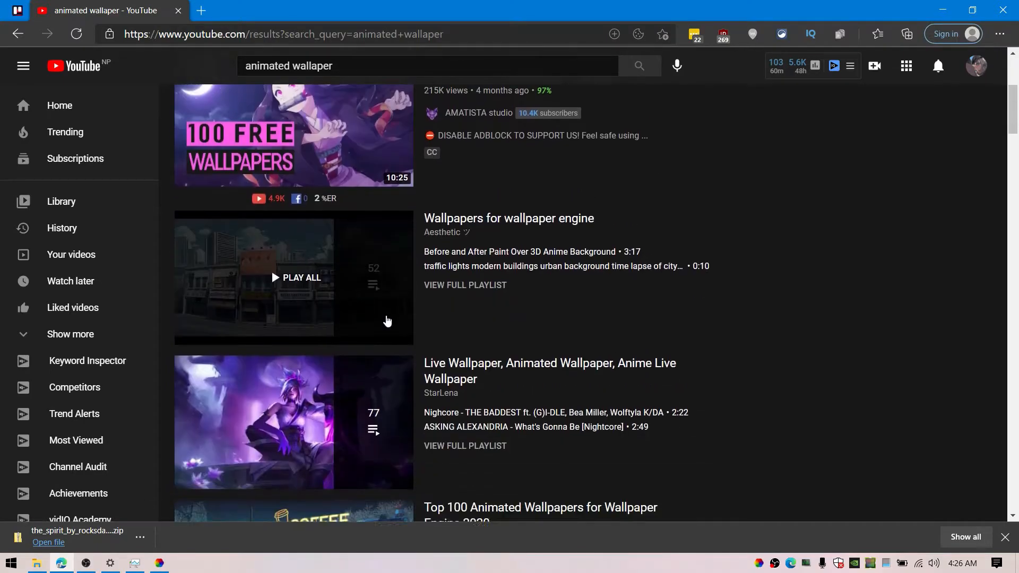
scroll("down", 3)
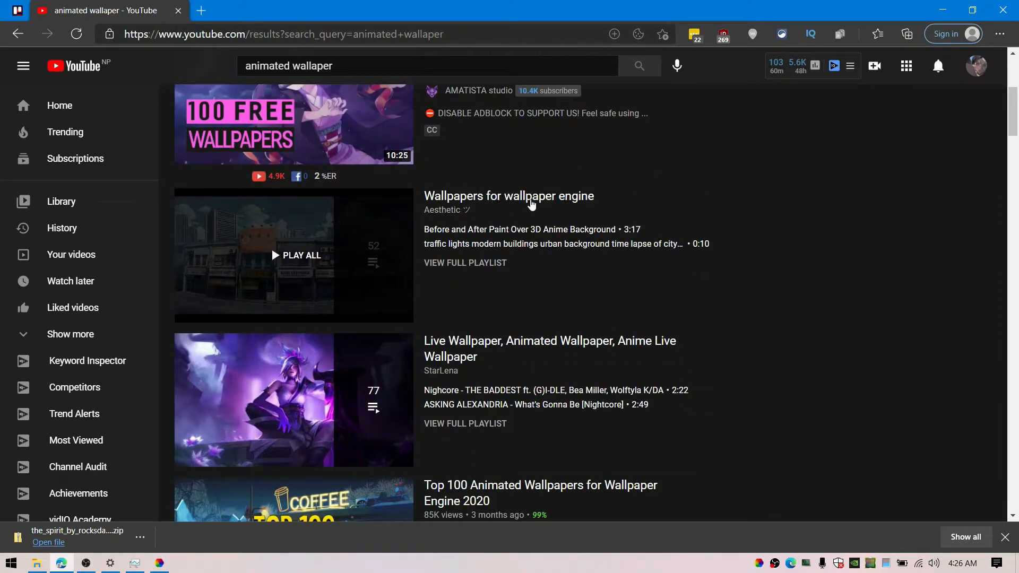
mouse_move(266, 255)
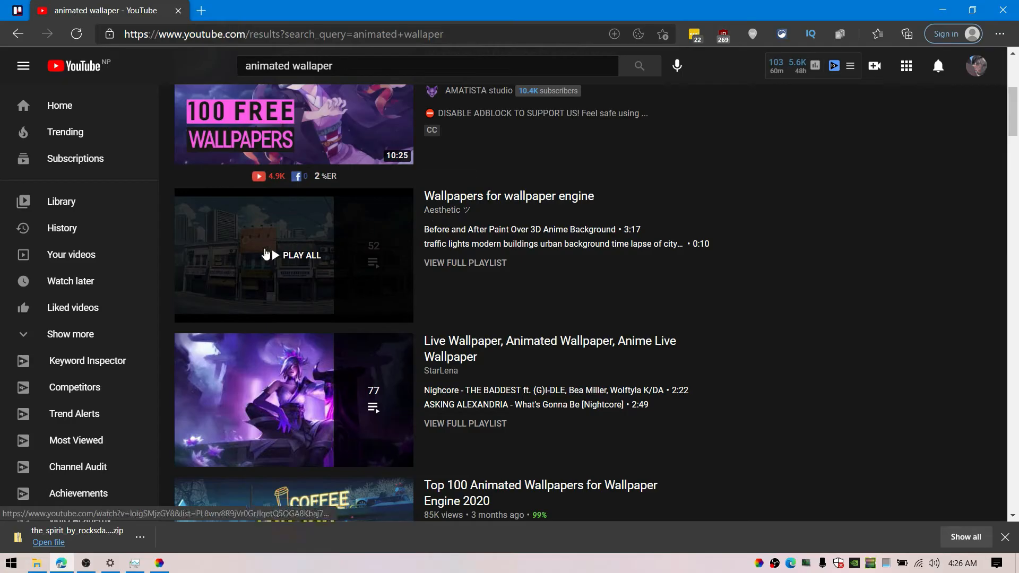
left_click(509, 196)
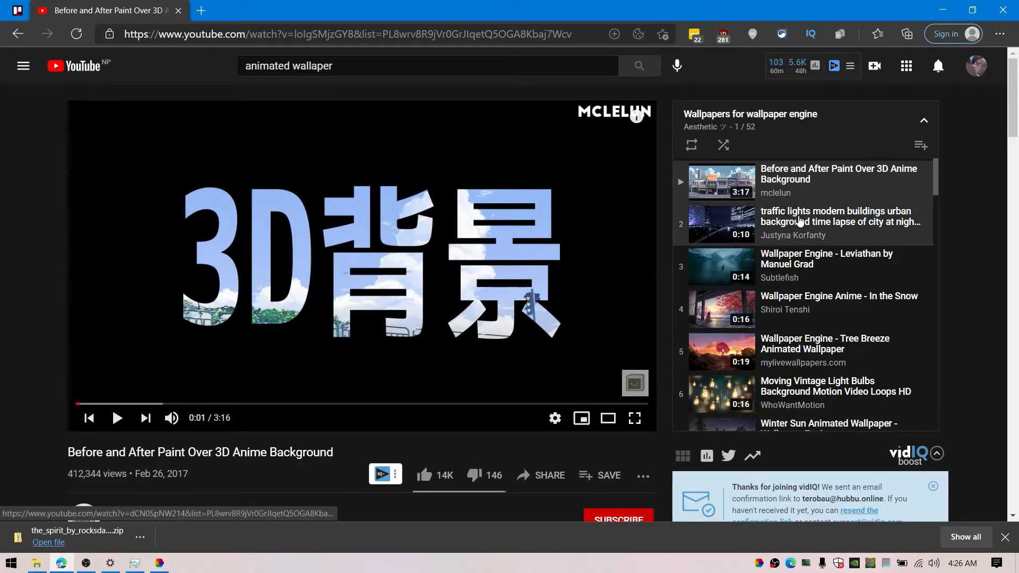
scroll("down", 3)
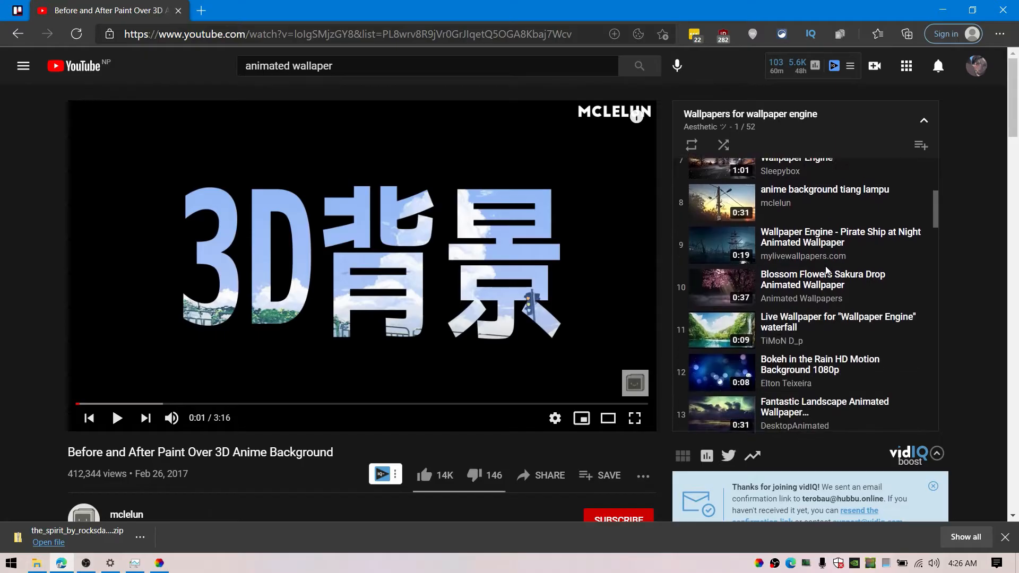